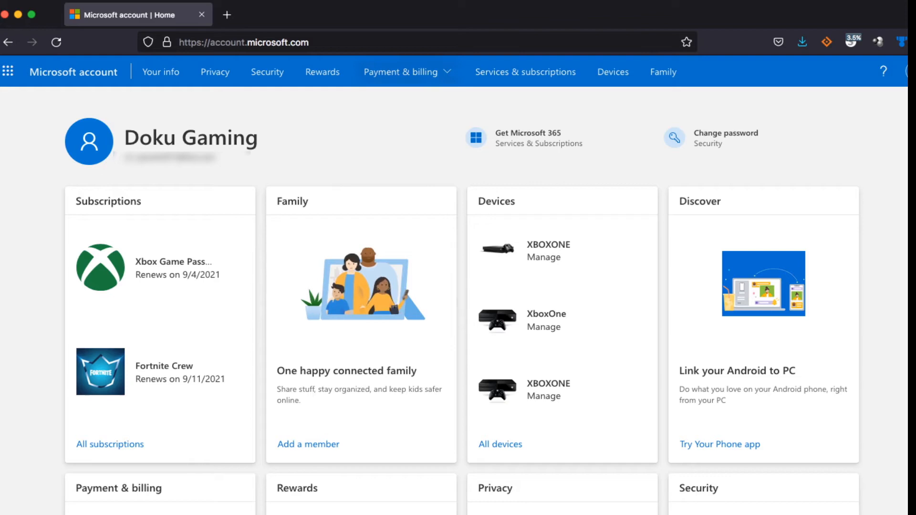
Step: Open Order history from the Payment & billing menu
{"action": "left_click", "coordinate": [401, 72]}
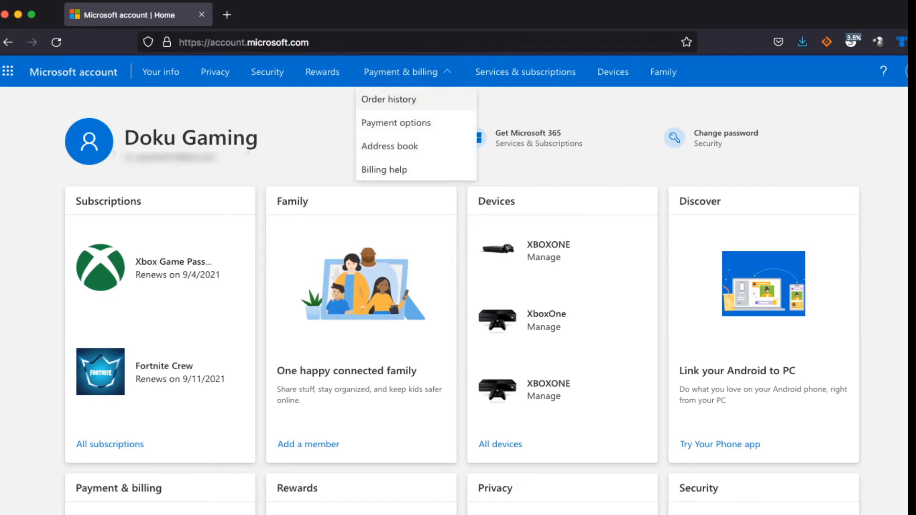
{"action": "left_click", "coordinate": [389, 99]}
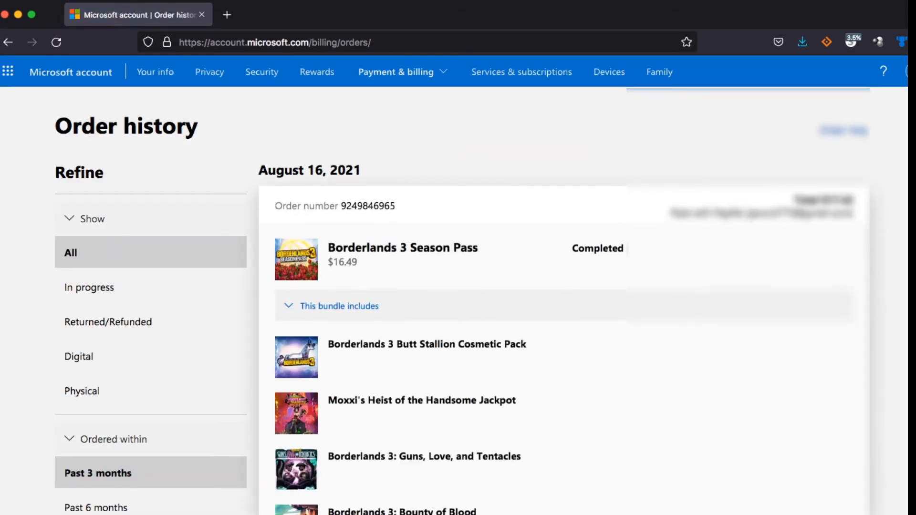
Step: Scroll down past Fortnite Crew to the cancelled Back 4 Blood: Deluxe Edition order
{"action": "scroll", "scroll_direction": "down", "scroll_amount": 3}
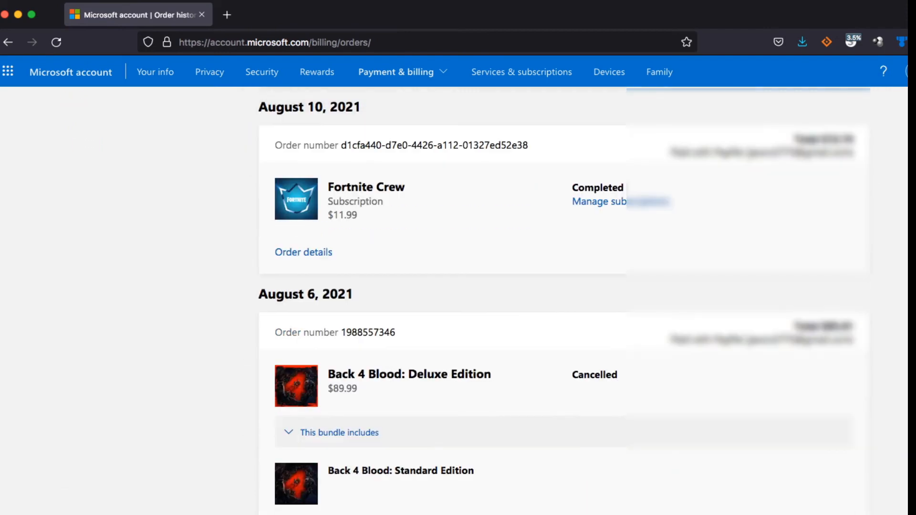
{"action": "scroll", "scroll_direction": "down", "scroll_amount": 3}
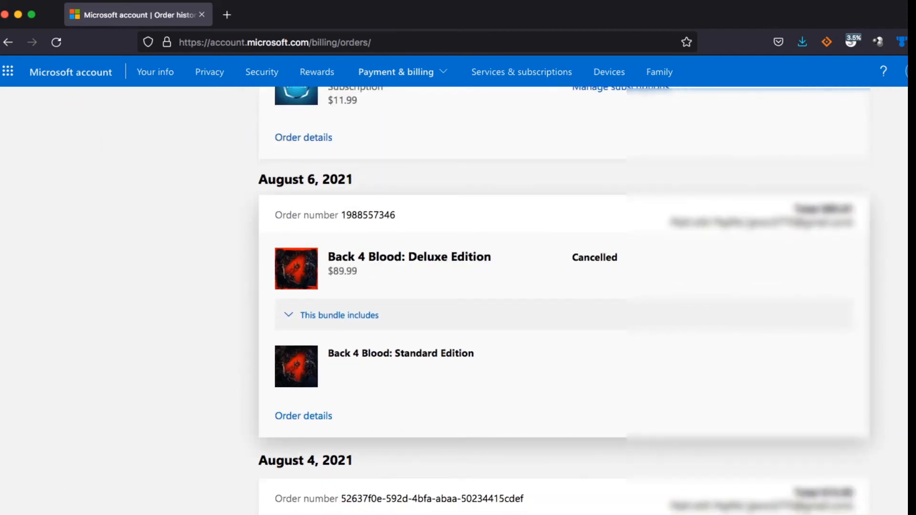